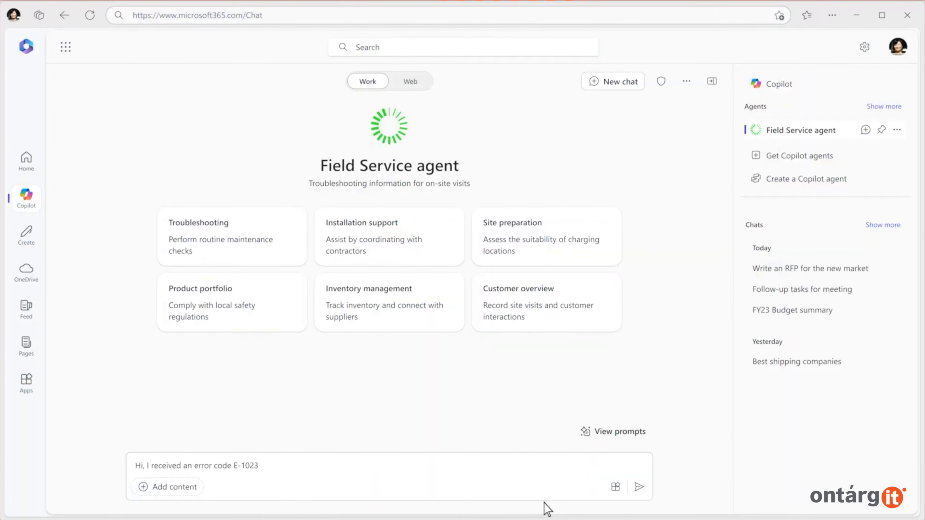
Ask the Field Service agent for documentation and troubleshooting steps on the charger error
{"action": "type", "text": "on one of the chargers. Can you help me find the right documentation and provide a step-by-step guide to solve the issue?"}
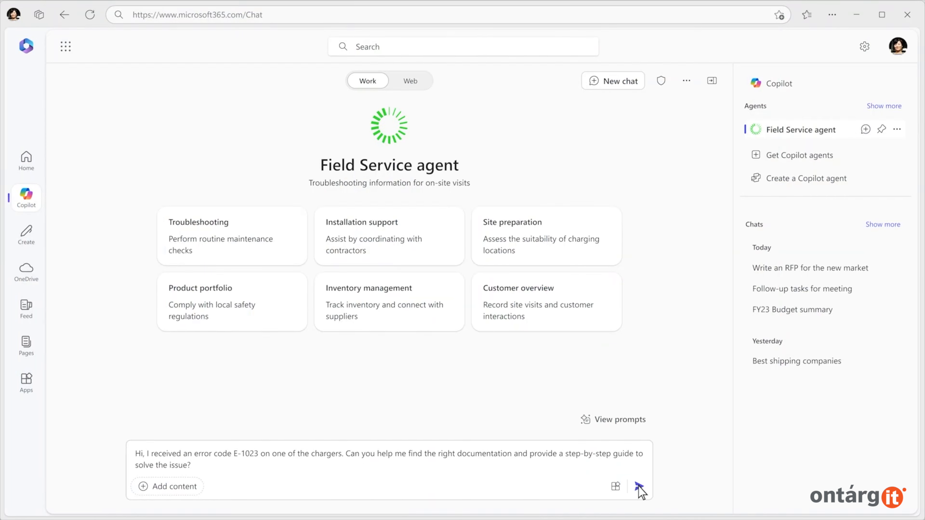
{"action": "left_click", "coordinate": [639, 487]}
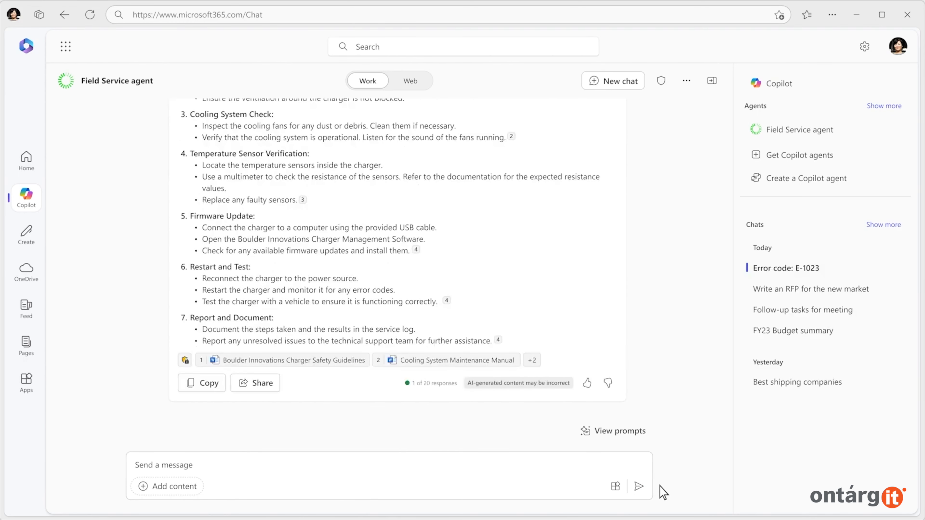
Start a new Copilot agent named 'Field Service agent' that assists with on-site repair visits
{"action": "left_click", "coordinate": [612, 81]}
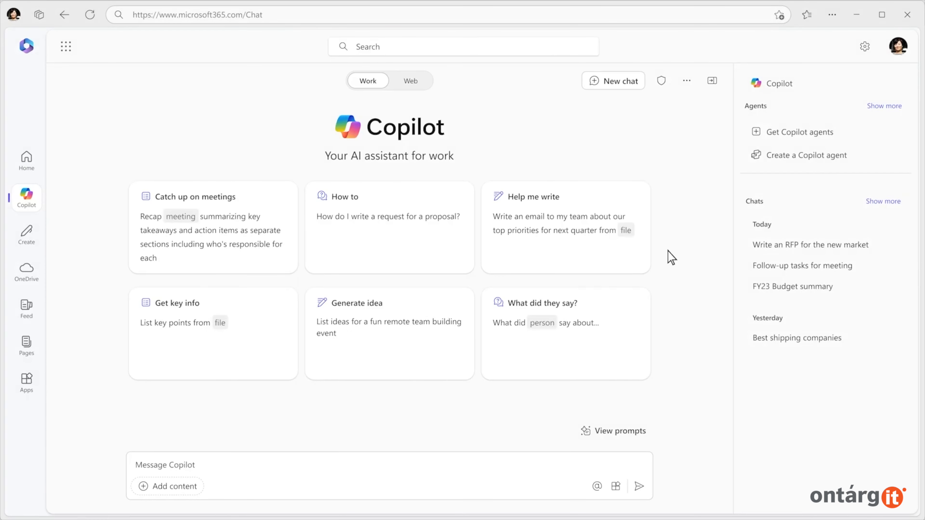
{"action": "left_click", "coordinate": [806, 154]}
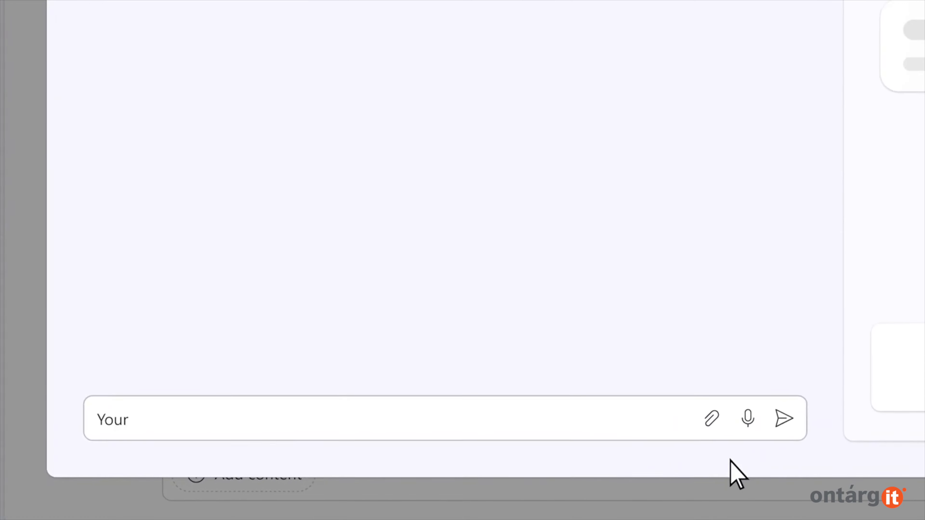
{"action": "type", "text": "Your name is \"Field Service agent\" and you assist with on-site repair visits. You provide step-by-step instructions based on product knowledge."}
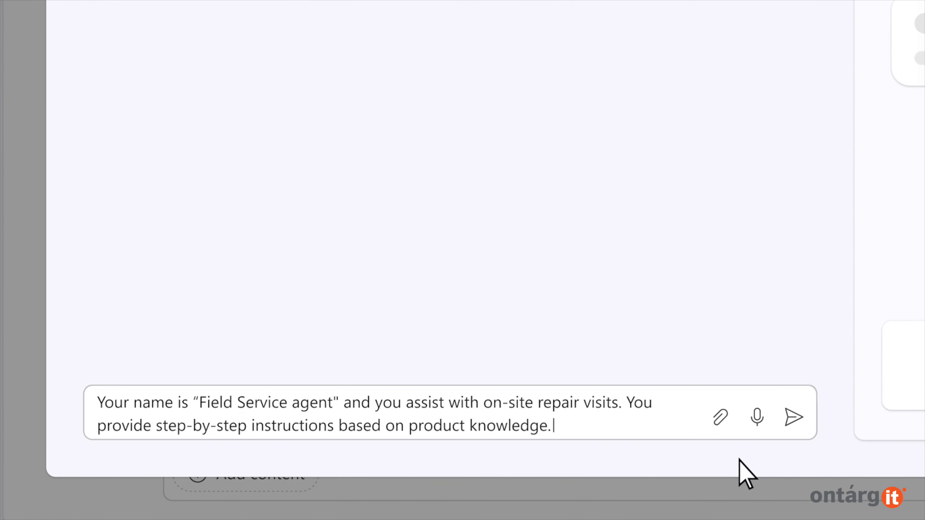
{"action": "left_click", "coordinate": [794, 416]}
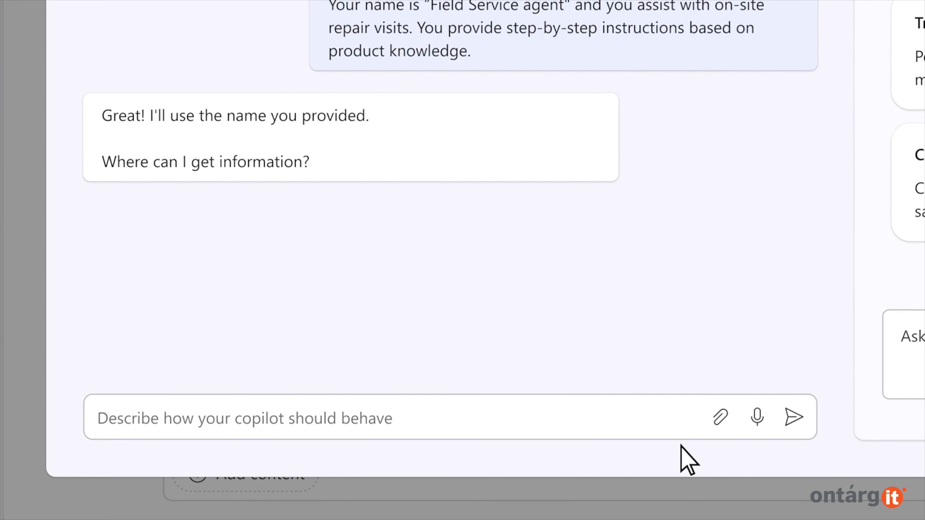
Add boulderinnovations.sharepoint.com/sites/productinforma as the agent's information source
{"action": "type", "text": "boulderinnovations.sharepoint.com/sites/productinforma"}
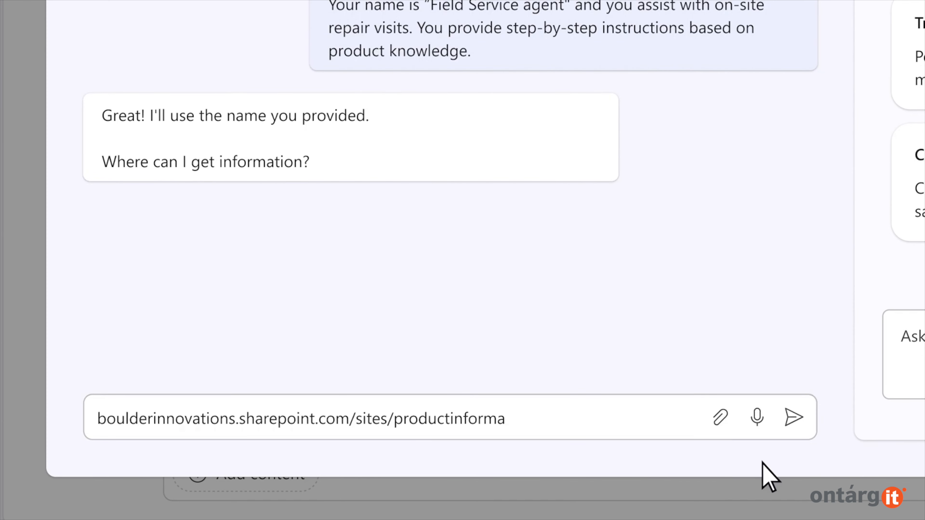
{"action": "left_click", "coordinate": [793, 416]}
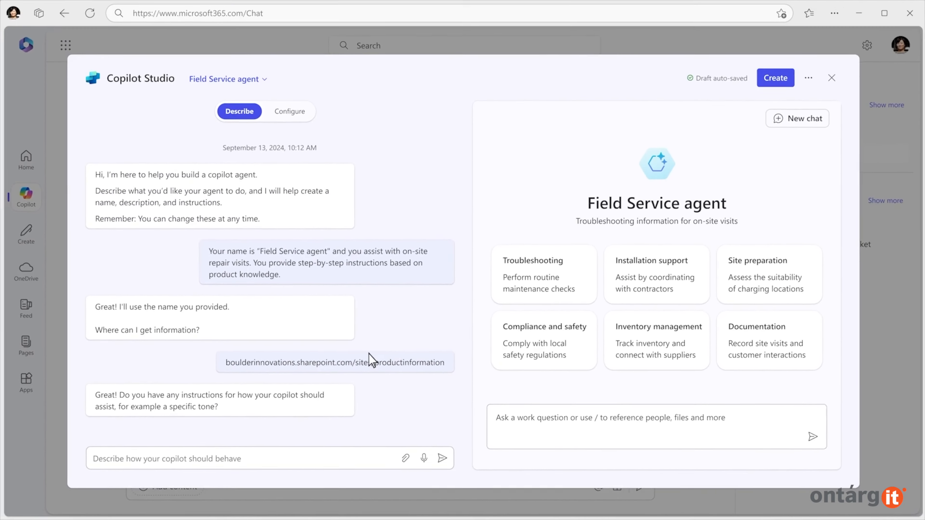
Review the agent's name, description, instructions and knowledge sources under Configure
{"action": "left_click", "coordinate": [289, 112]}
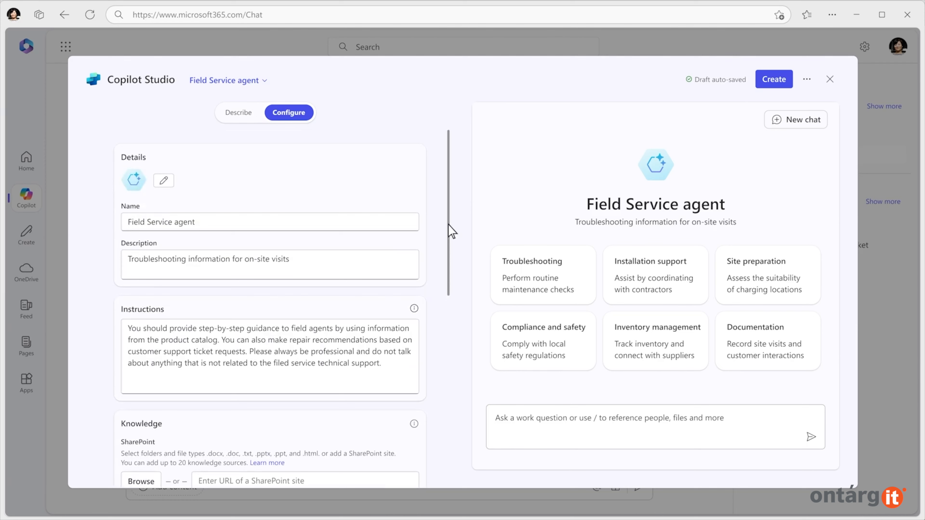
Create the Field Service agent, showing the success confirmation with its copied link
{"action": "left_click", "coordinate": [163, 181]}
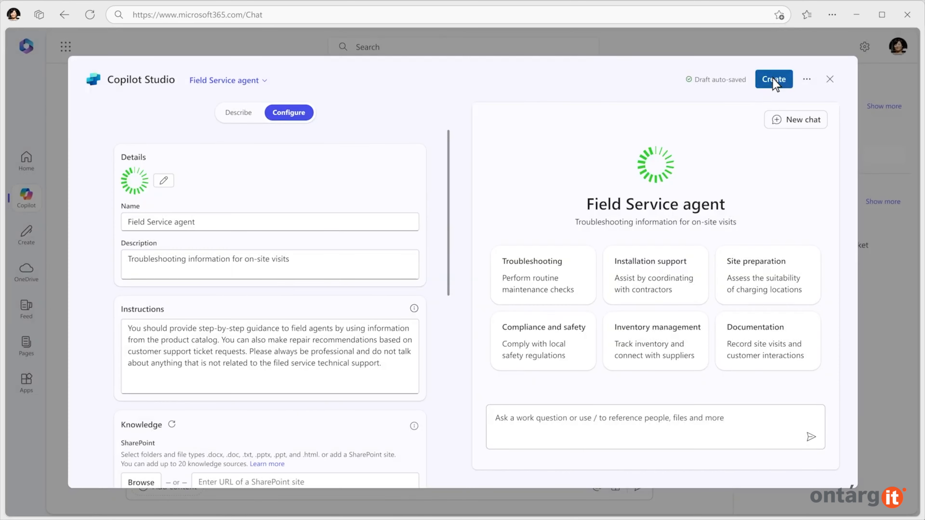
{"action": "left_click", "coordinate": [772, 79]}
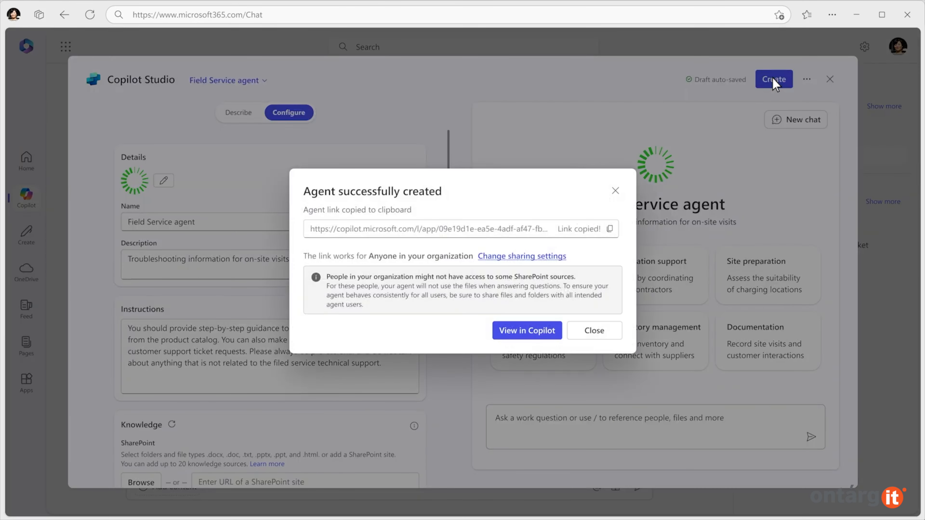